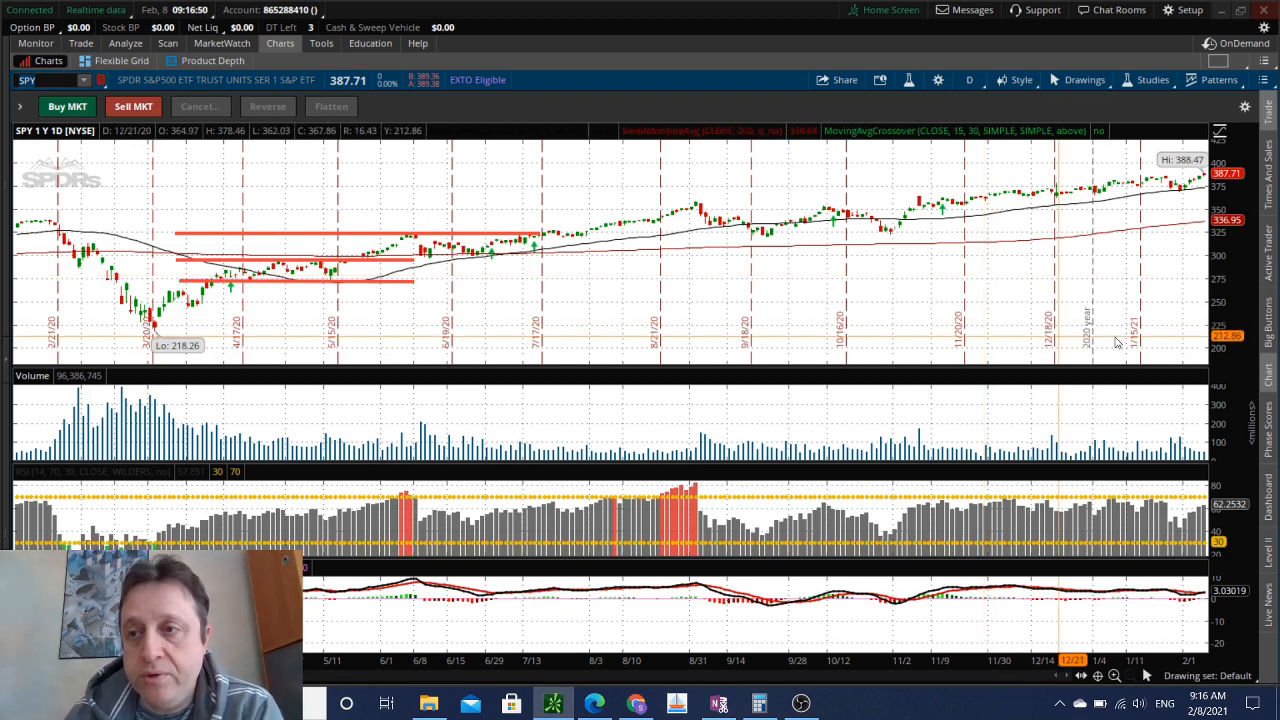
pyautogui.moveTo(1198, 190)
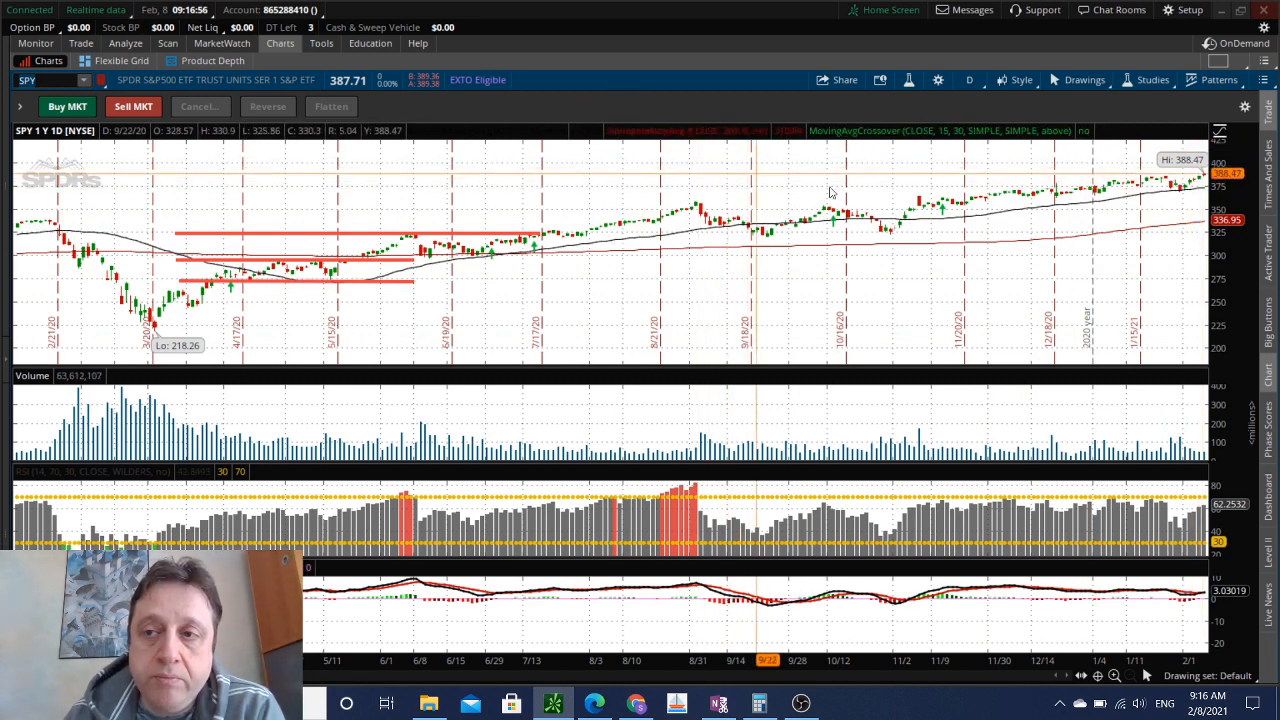
pyautogui.moveTo(1170, 214)
pyautogui.write('QQQ')
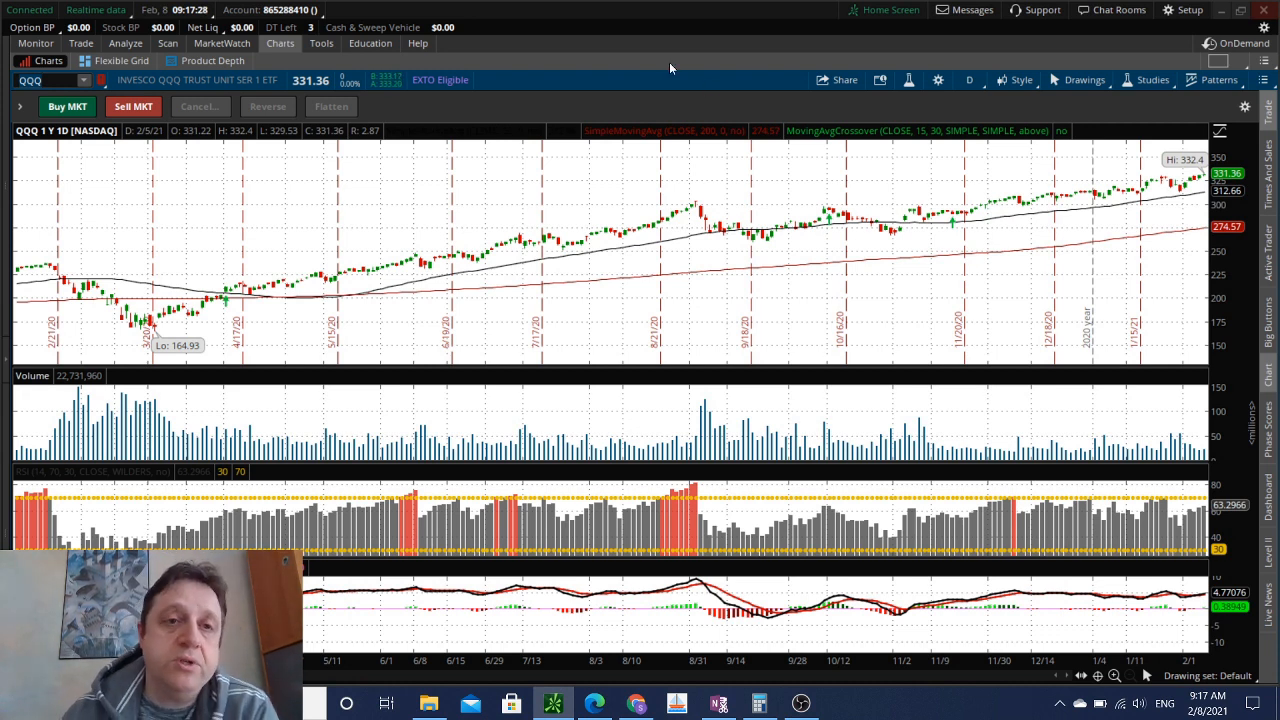
pyautogui.moveTo(828, 190)
pyautogui.write('CCIV')
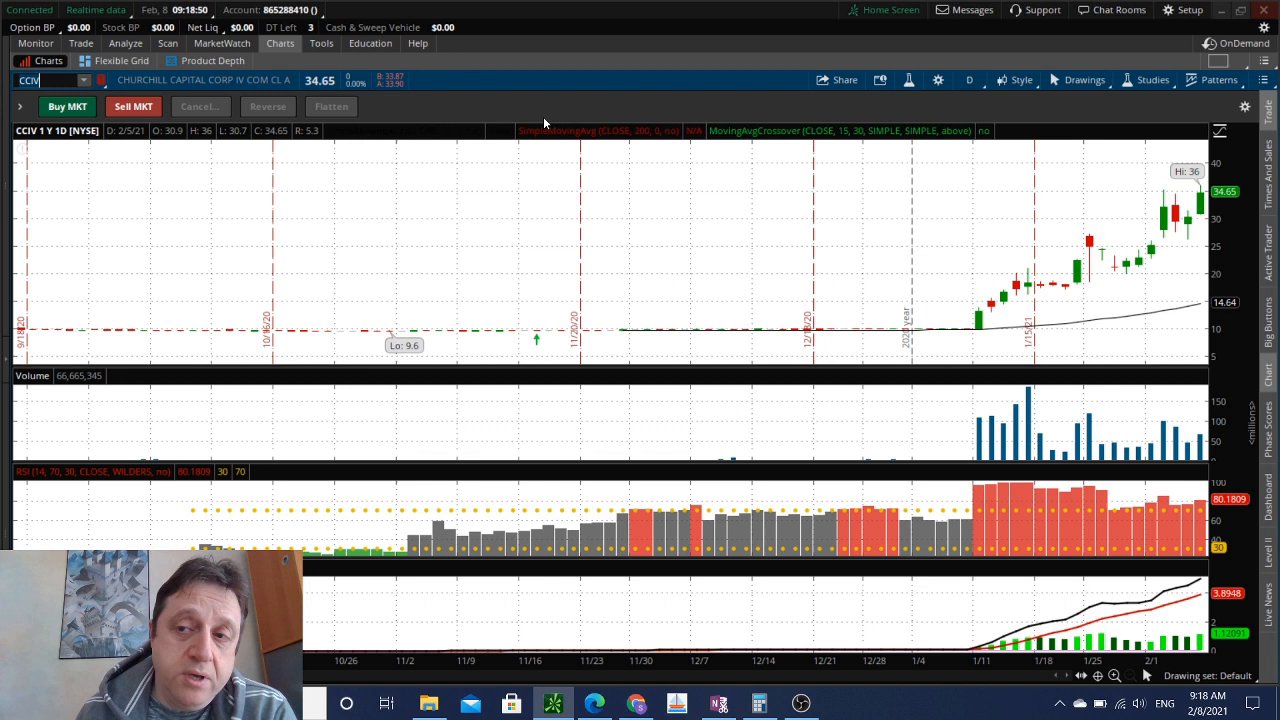
pyautogui.moveTo(532, 118)
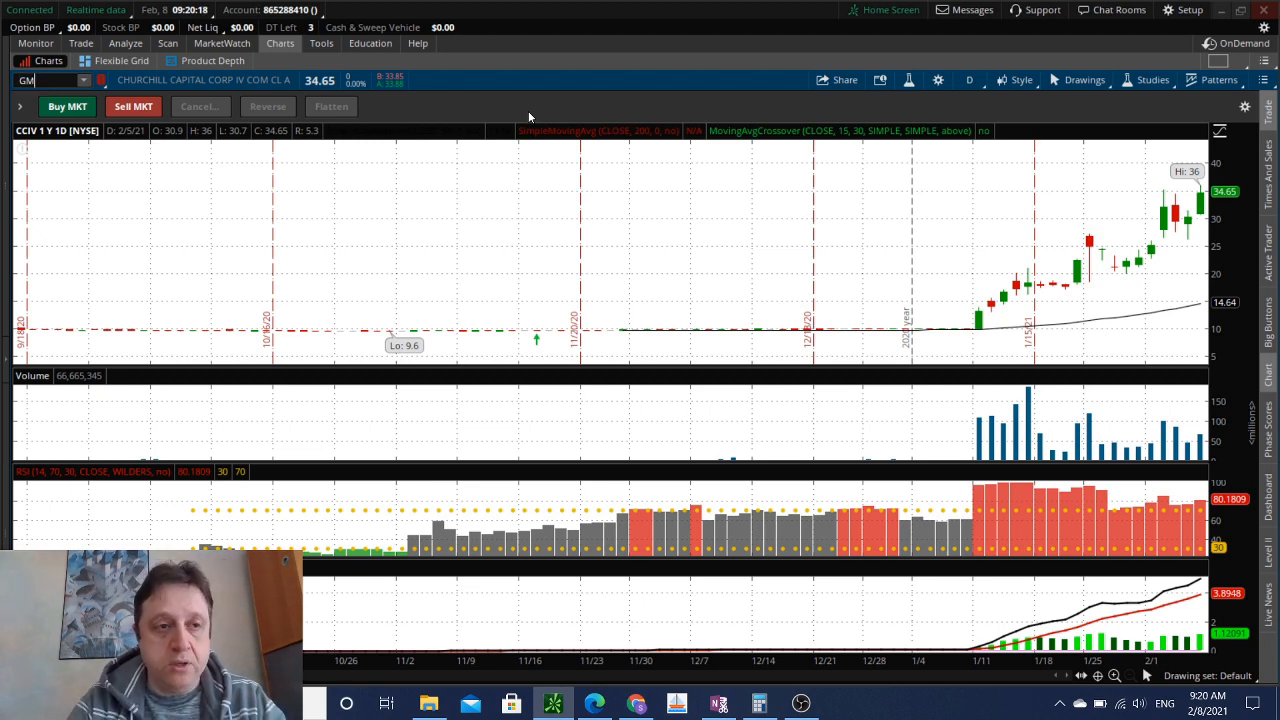
pyautogui.write('GM')
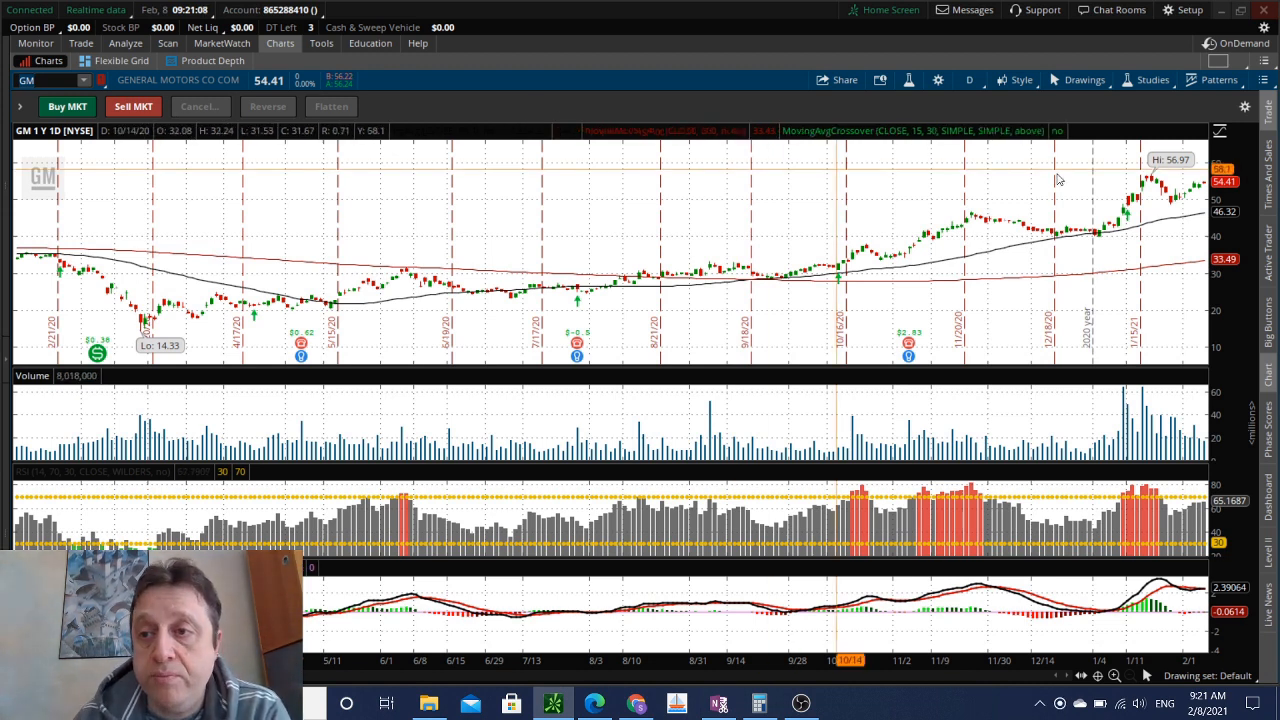
pyautogui.moveTo(1190, 204)
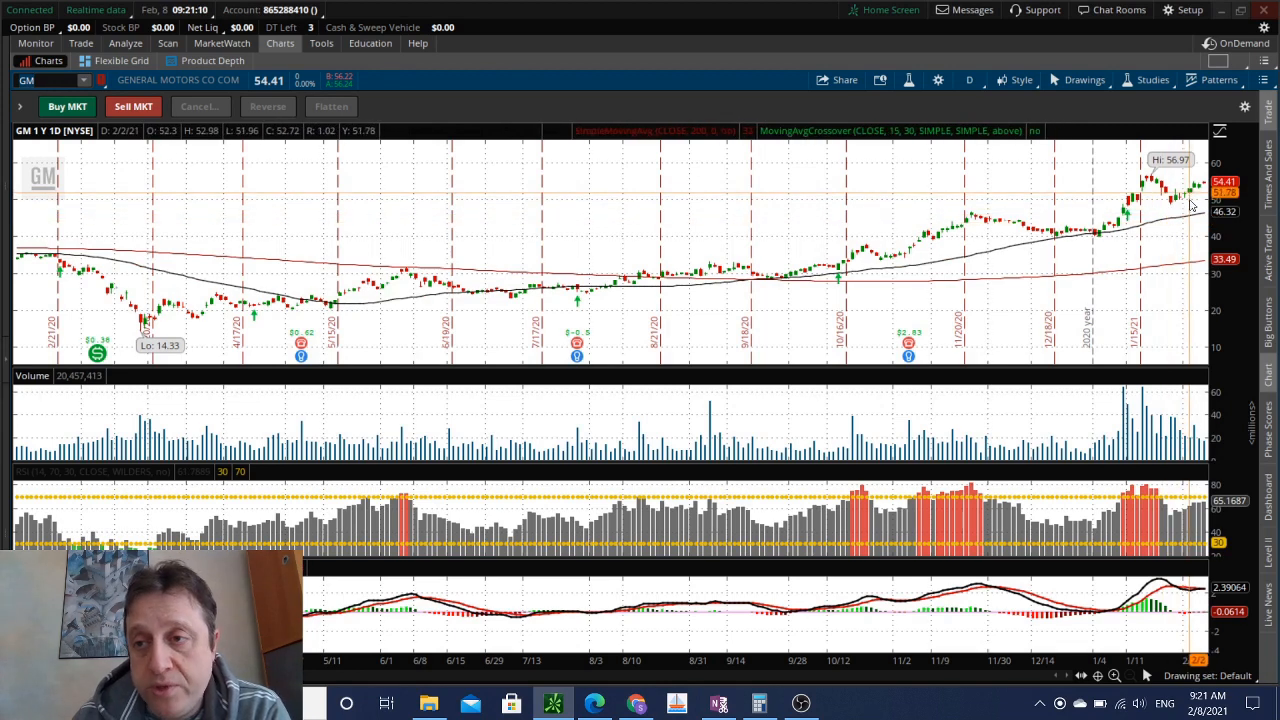
pyautogui.moveTo(1190, 204)
pyautogui.write('TSLA')
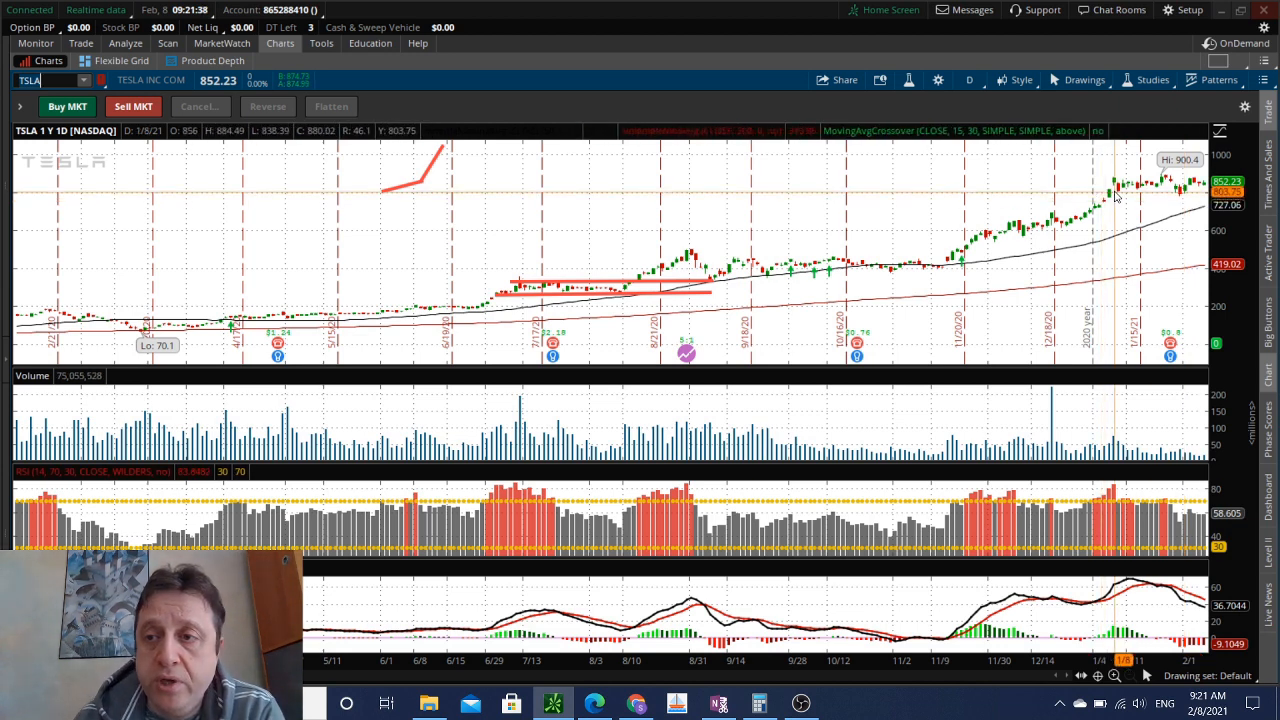
pyautogui.moveTo(1198, 192)
pyautogui.write('PTON')
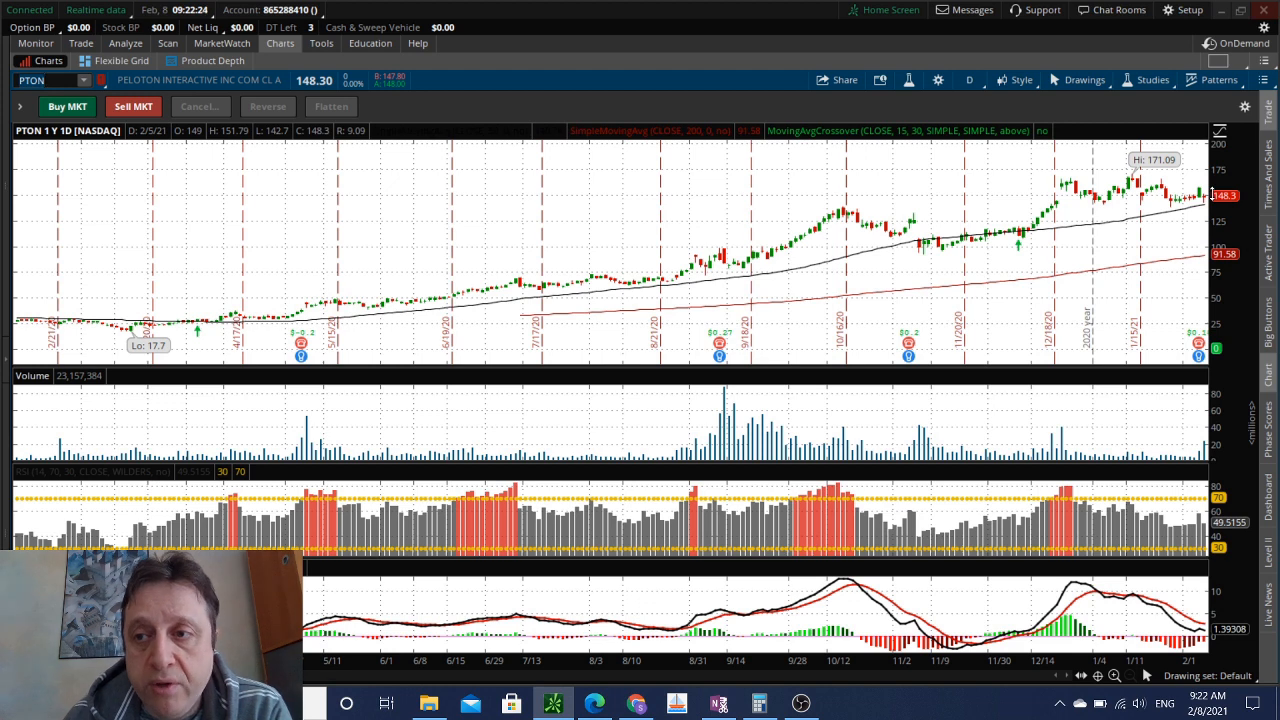
pyautogui.moveTo(1200, 248)
pyautogui.write('SNAP')
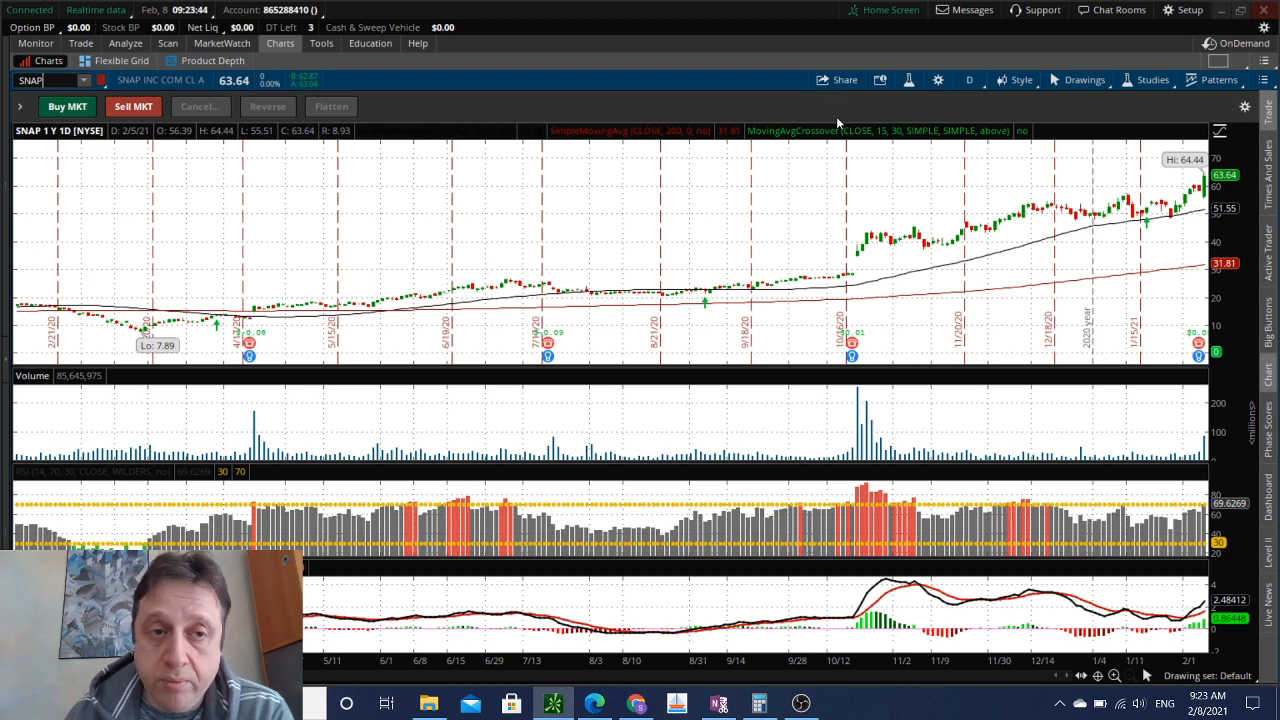
pyautogui.moveTo(812, 108)
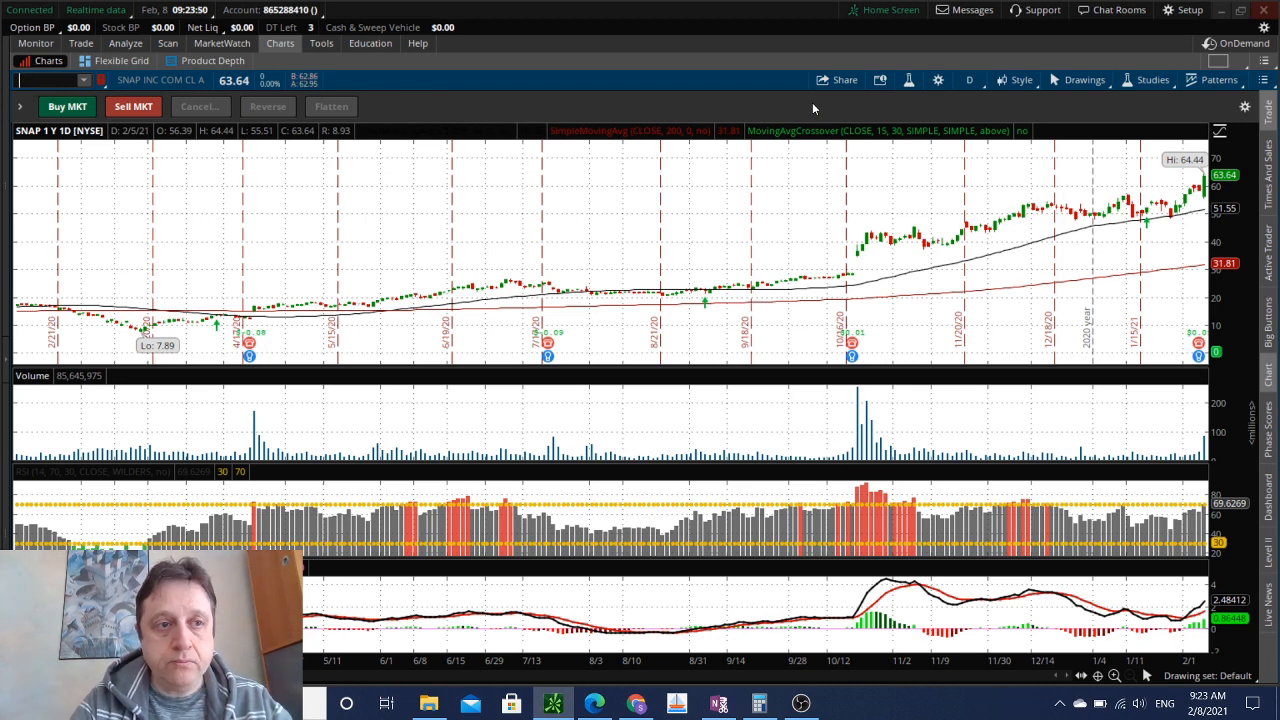
pyautogui.write('F')
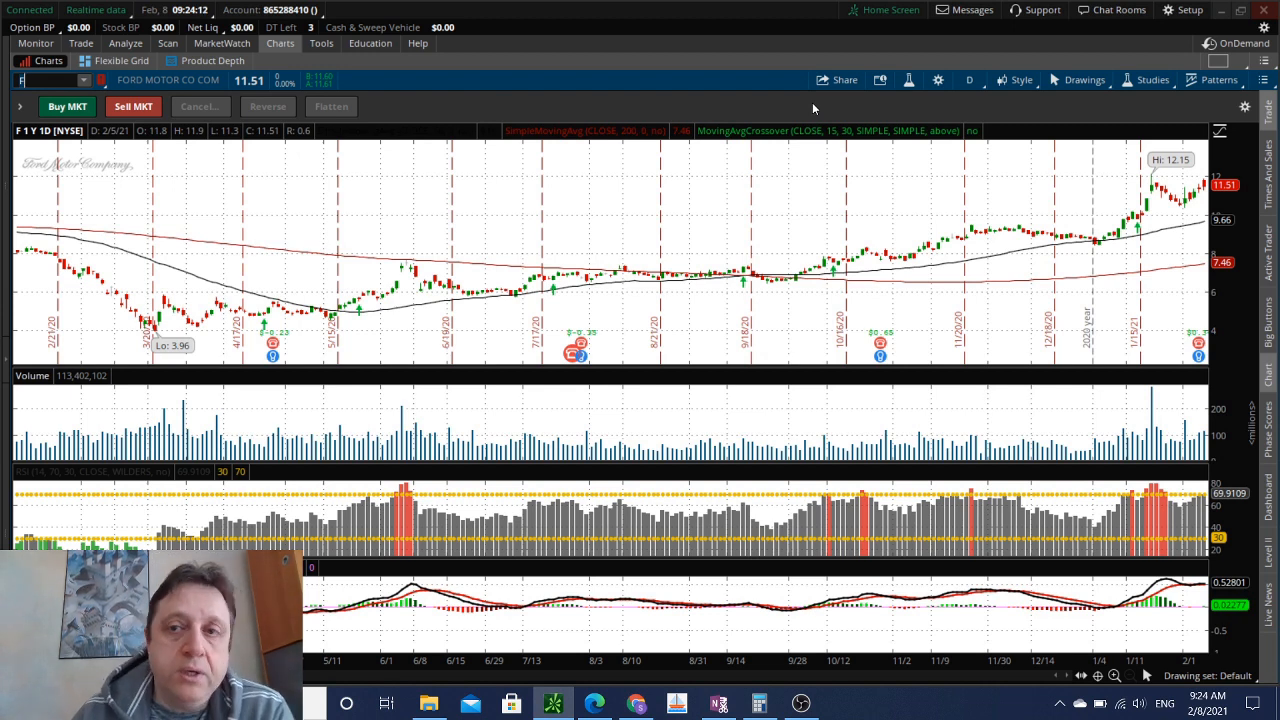
pyautogui.moveTo(800, 72)
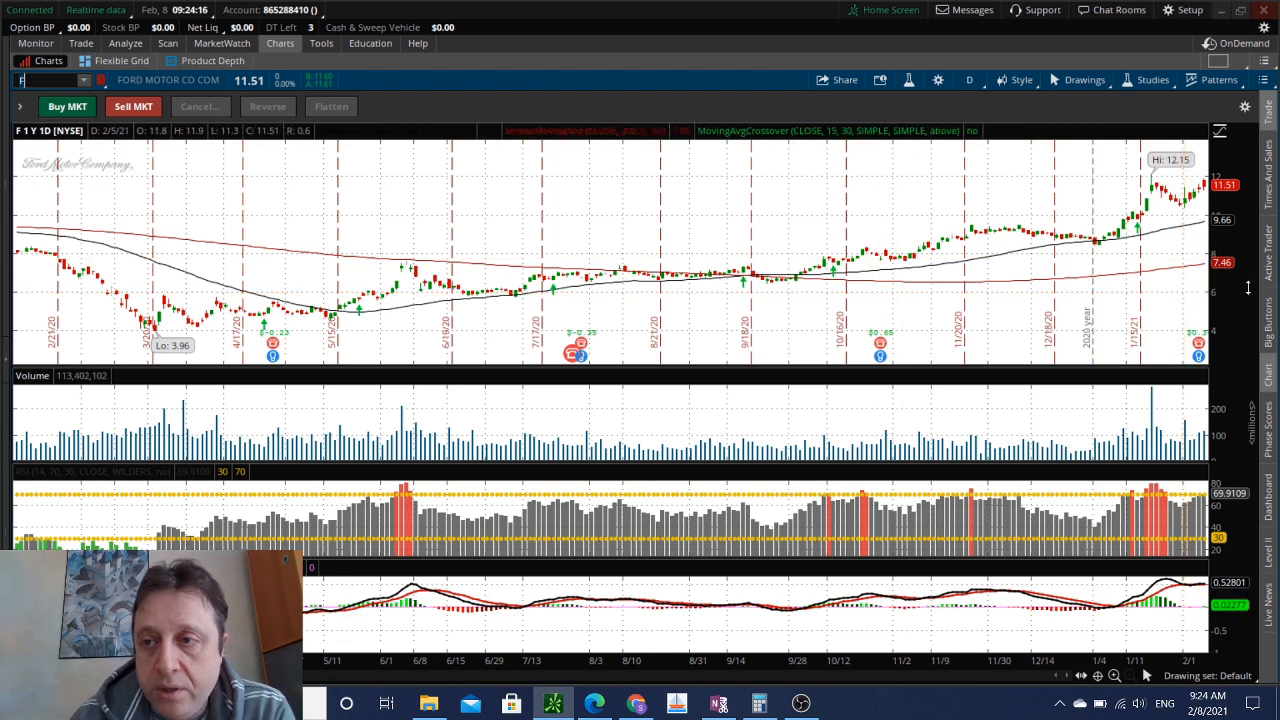
pyautogui.moveTo(884, 218)
pyautogui.write('PLTR')
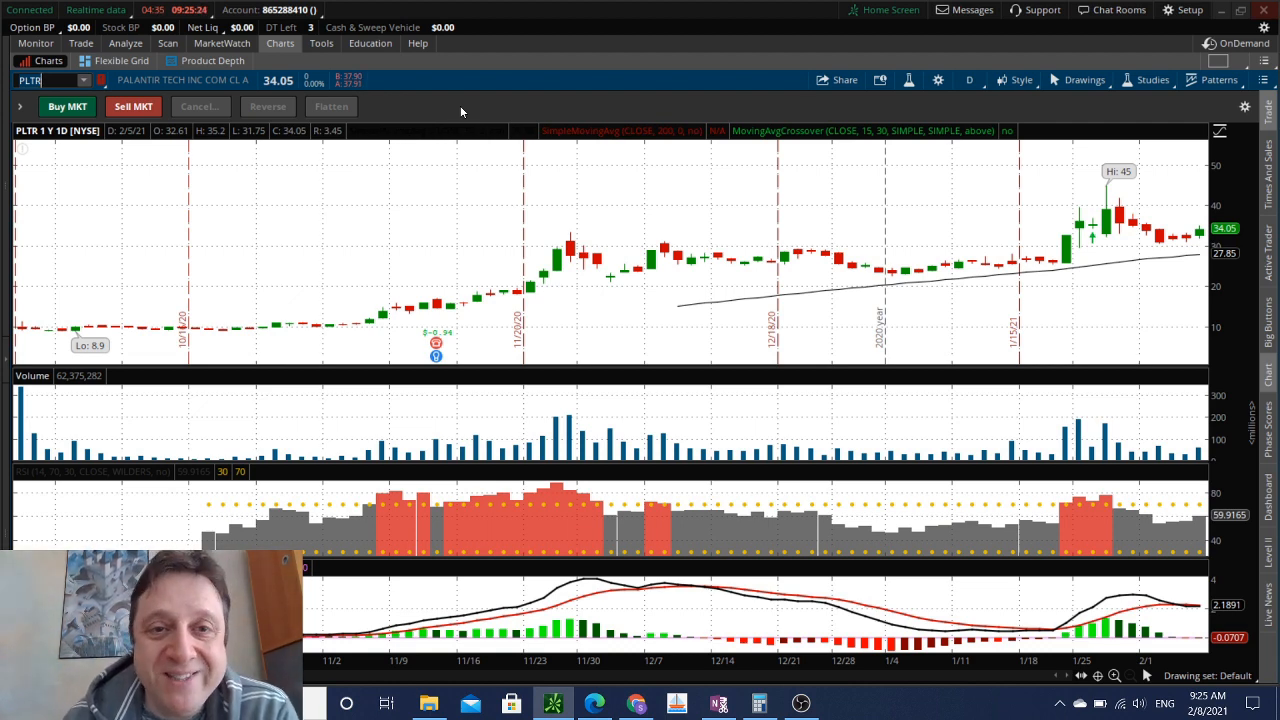
pyautogui.moveTo(890, 362)
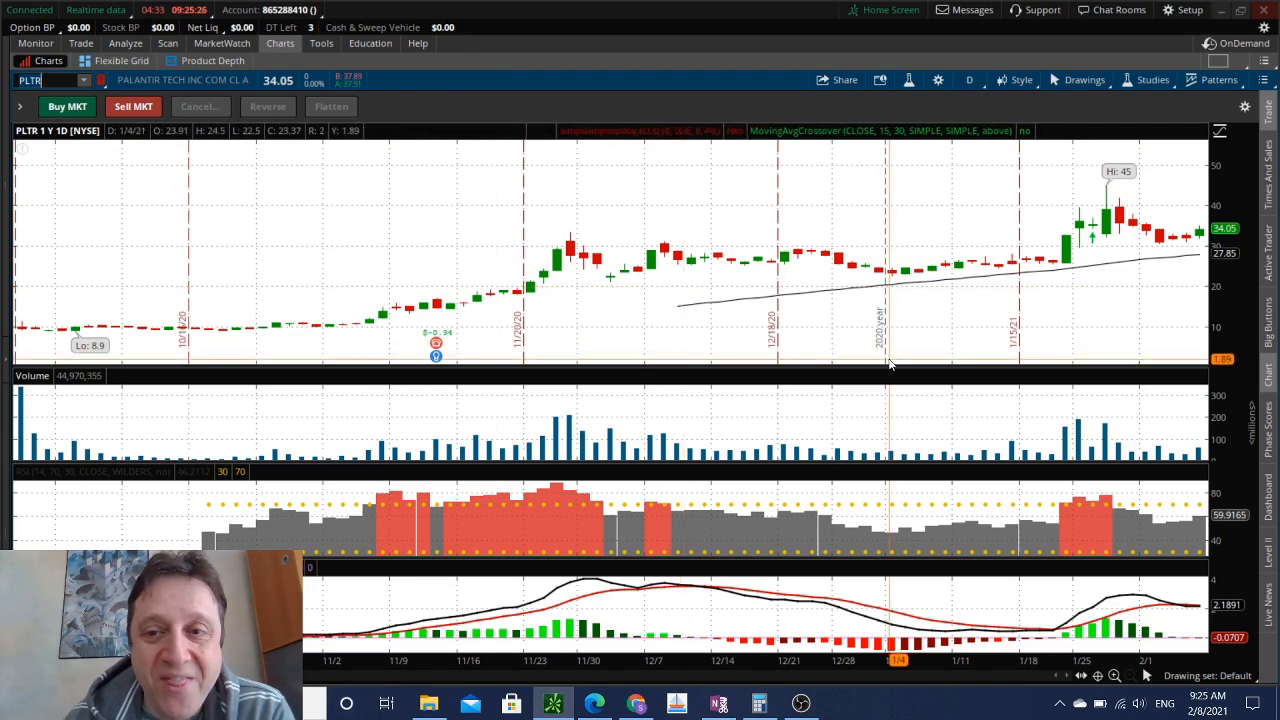